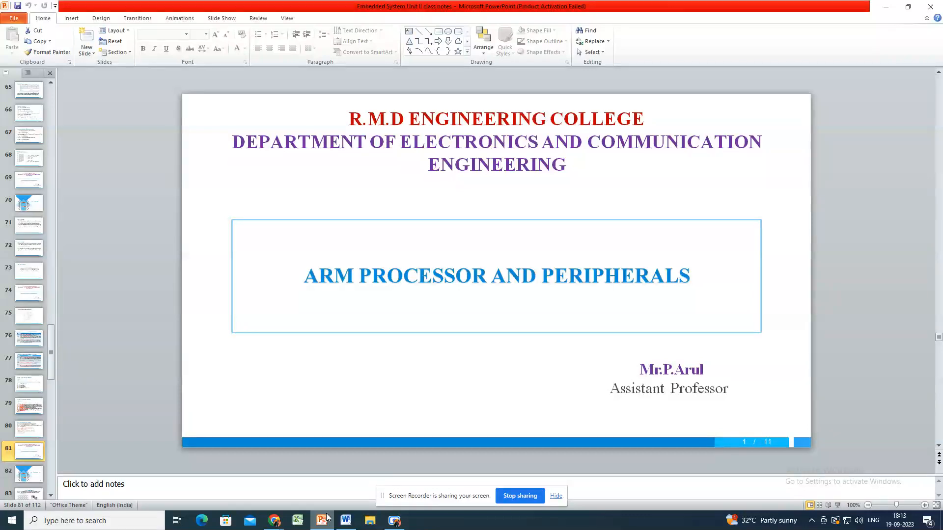
Step: Bring up slide 84, the PWM Pins and Registers table of channels, pins and match registers
left_click(28, 474)
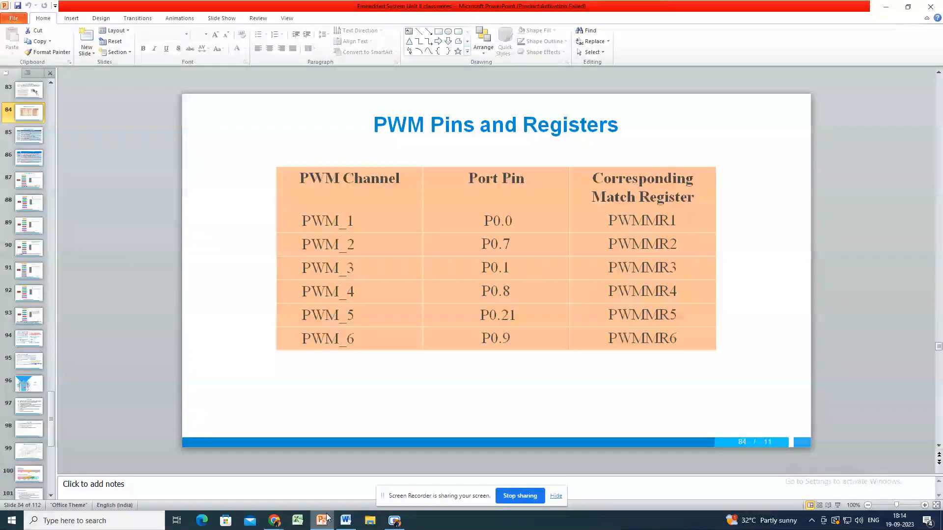
Step: Show slide 87, LPC2148 PWM Working, with the prescaler, TC and comparator diagram
left_click(29, 135)
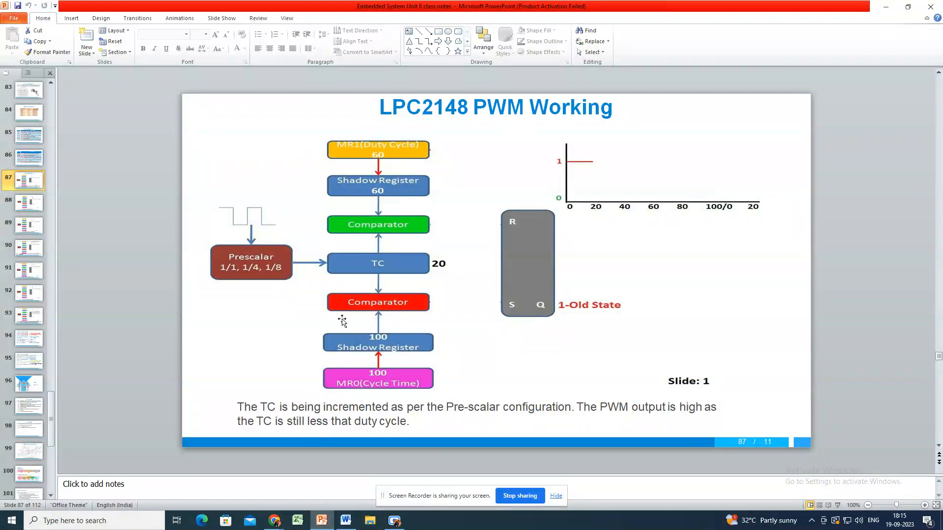
mouse_move(444, 277)
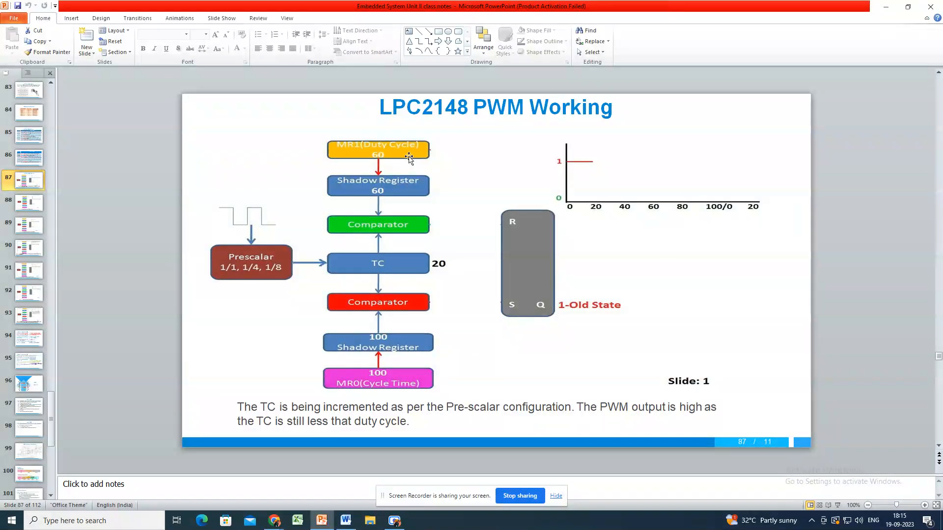
mouse_move(429, 185)
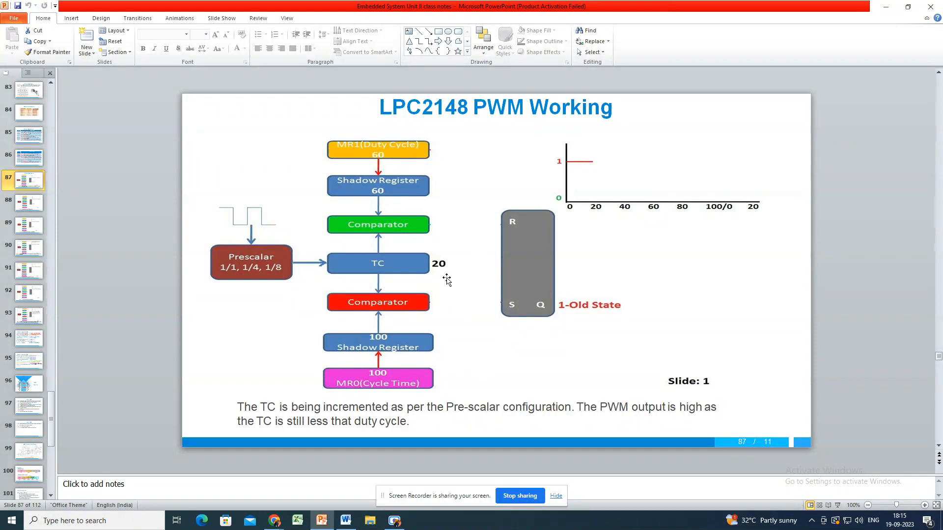
mouse_move(441, 272)
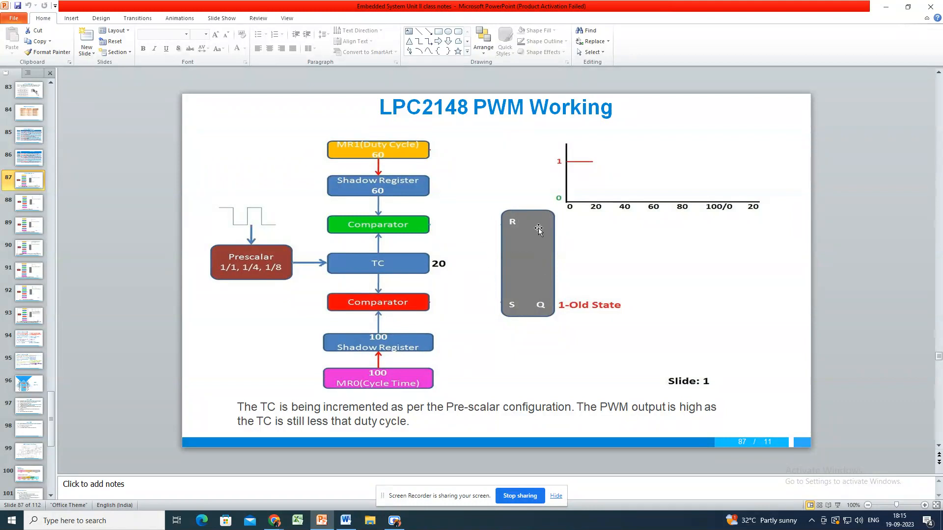
mouse_move(434, 238)
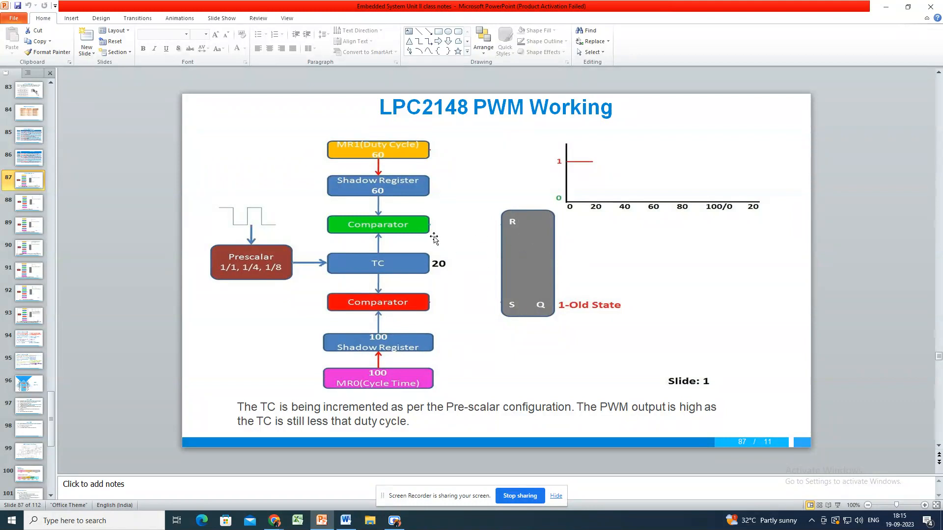
mouse_move(302, 301)
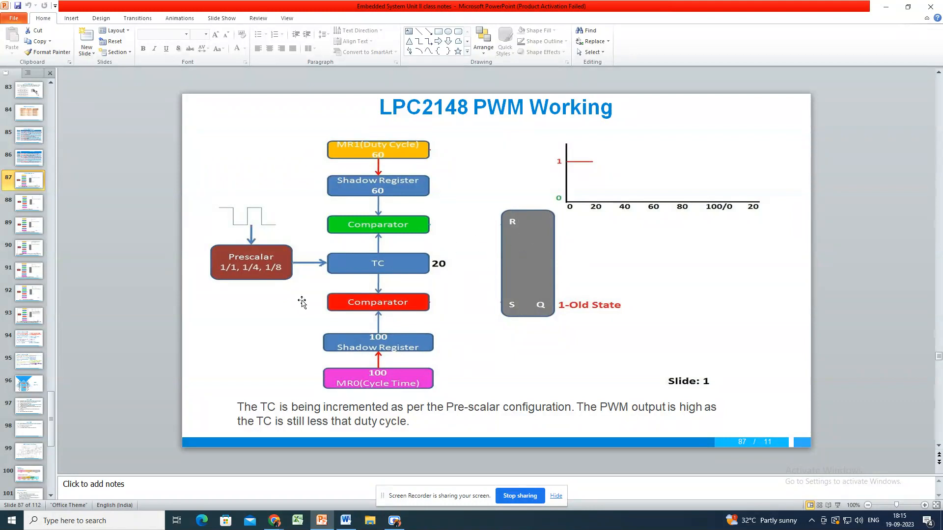
mouse_move(291, 272)
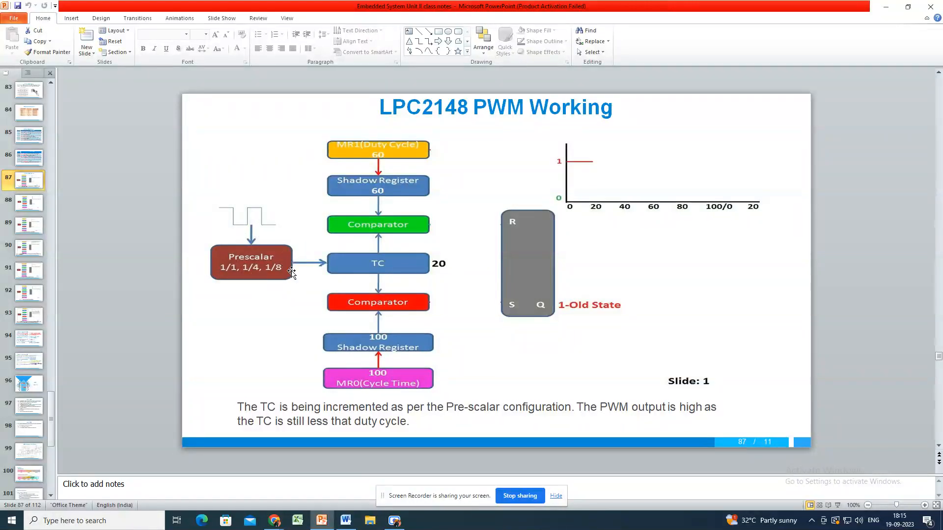
Step: Advance through the PWM working sequence slides to where TC hits 100 and shadow registers update
left_click(28, 203)
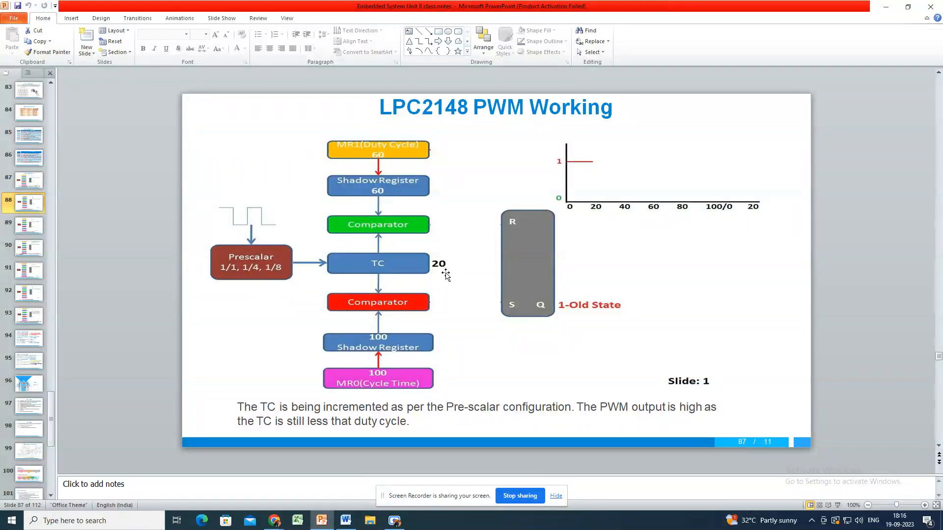
key("right")
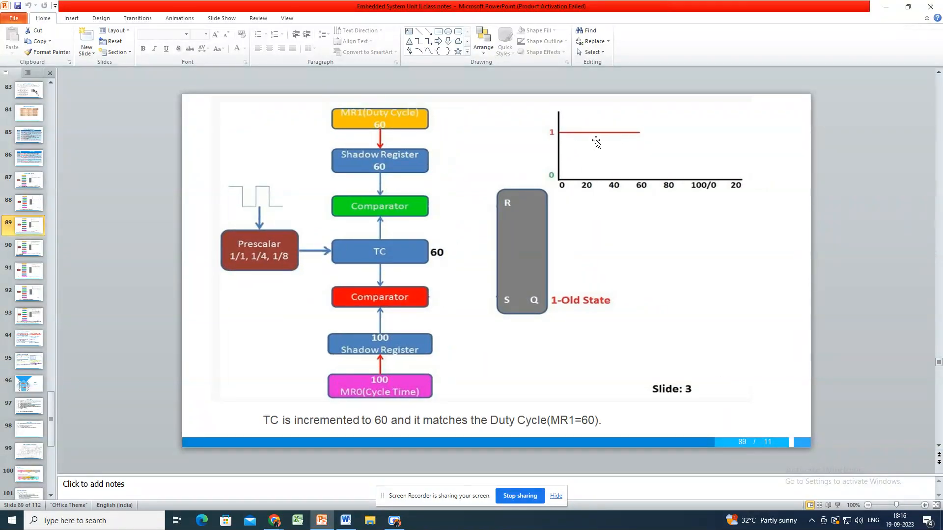
mouse_move(463, 275)
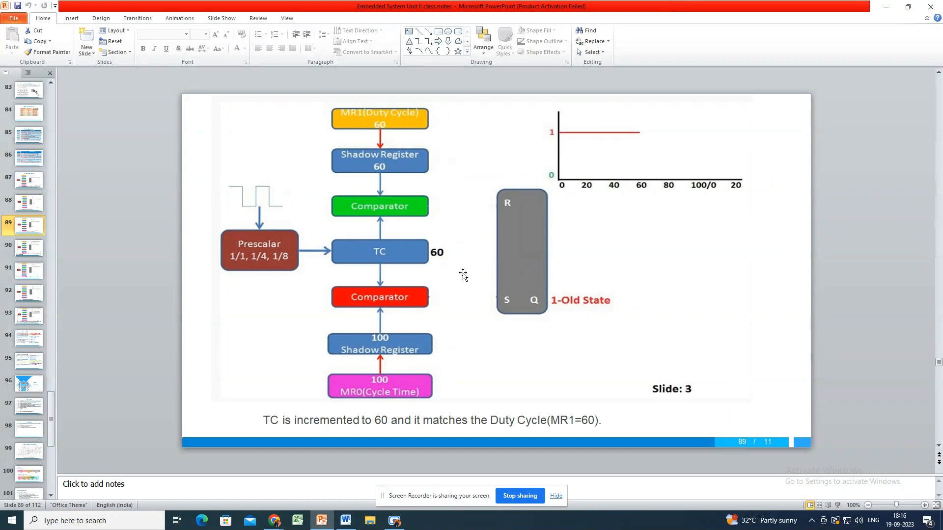
key("right")
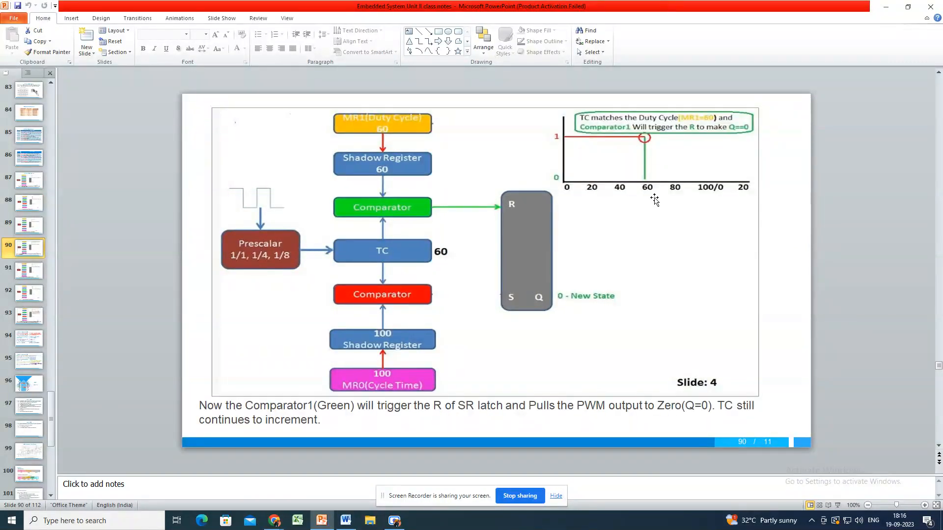
mouse_move(649, 201)
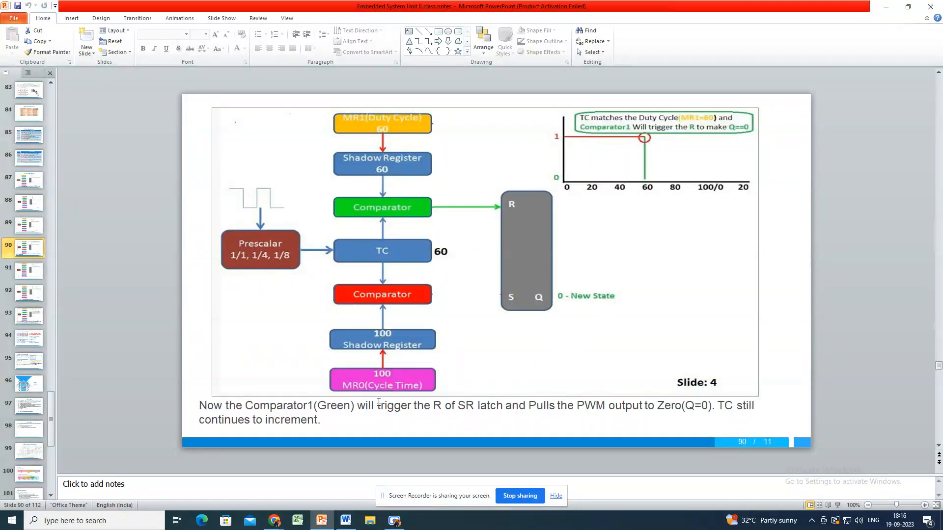
left_click(27, 269)
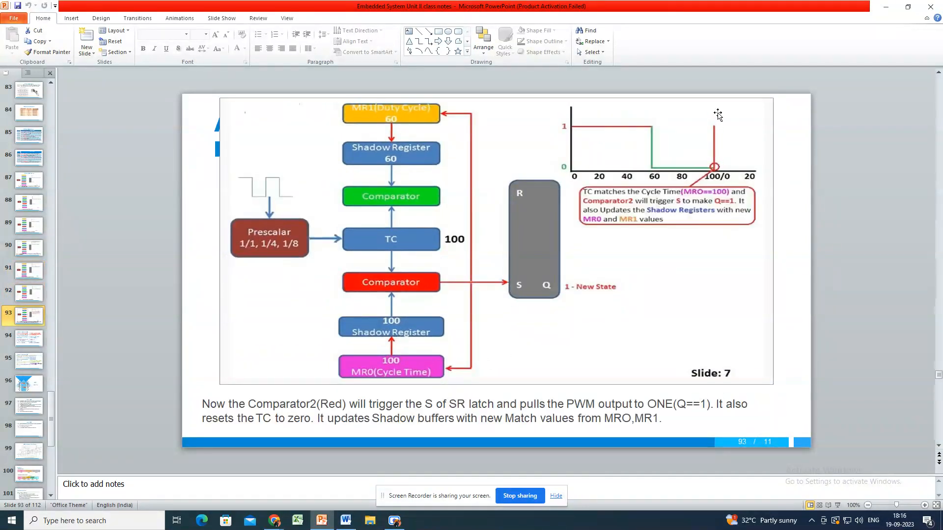
mouse_move(706, 66)
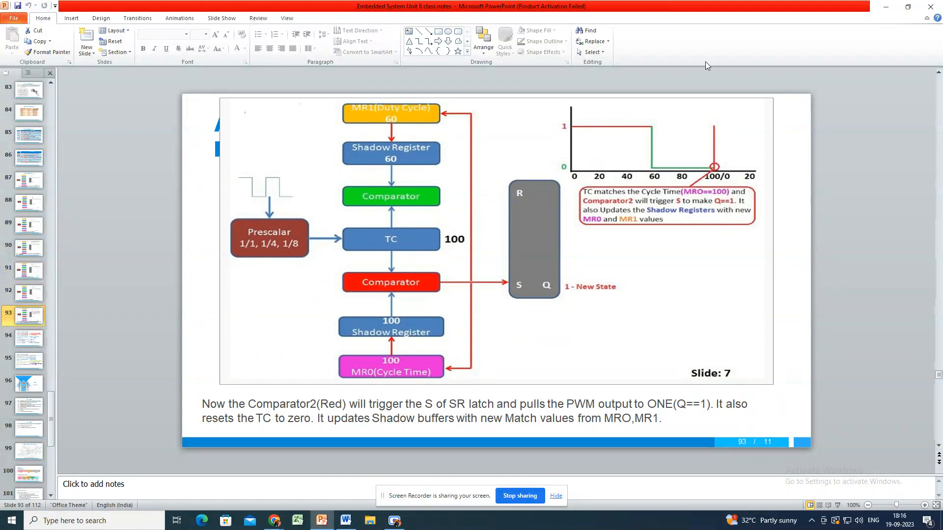
mouse_move(596, 347)
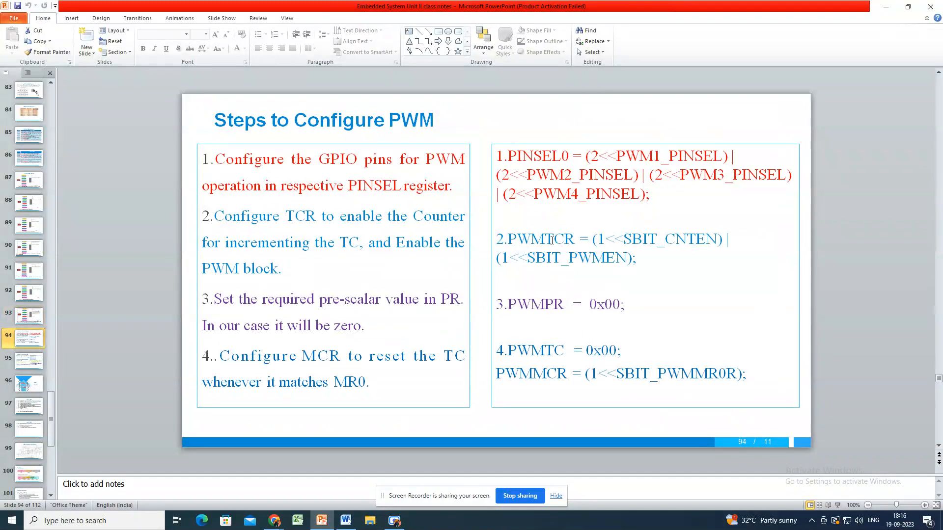
mouse_move(892, 34)
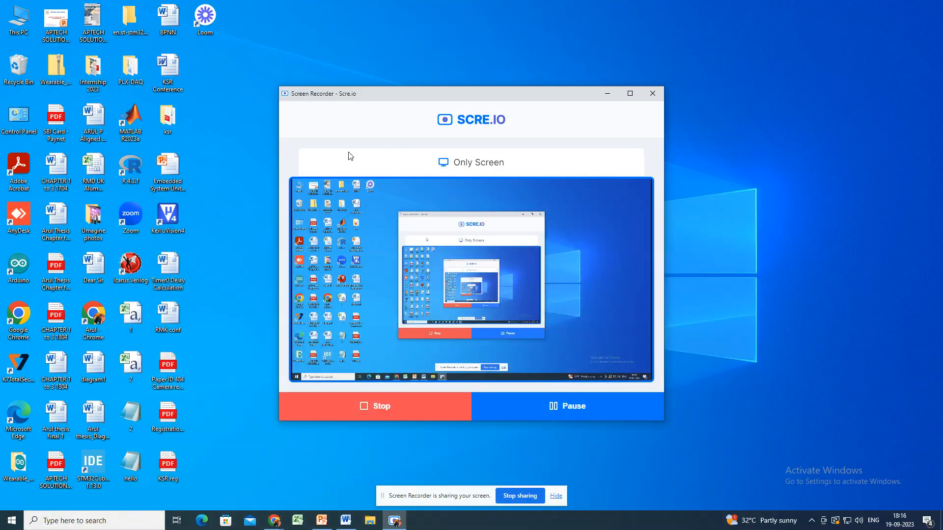
mouse_move(130, 214)
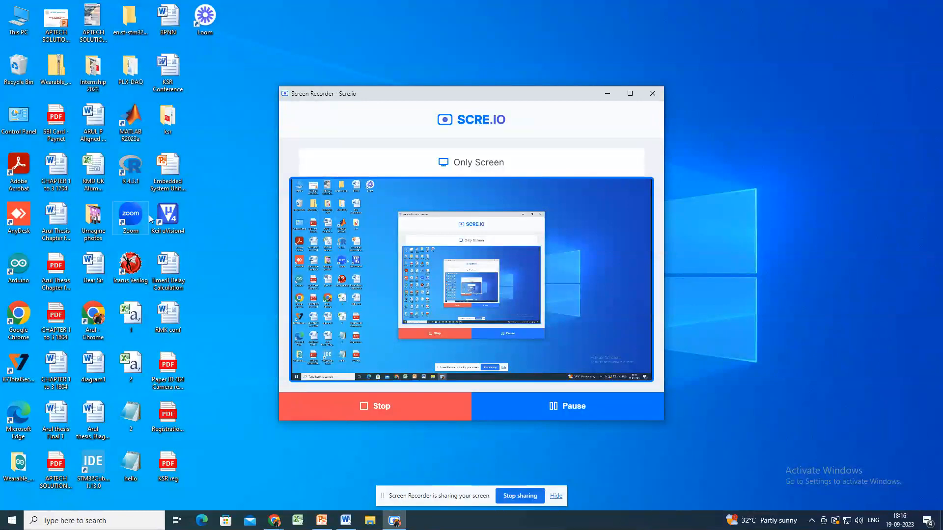
Step: Launch Keil uVision4 and save a new uVision project named pwmdemo
double_click(167, 215)
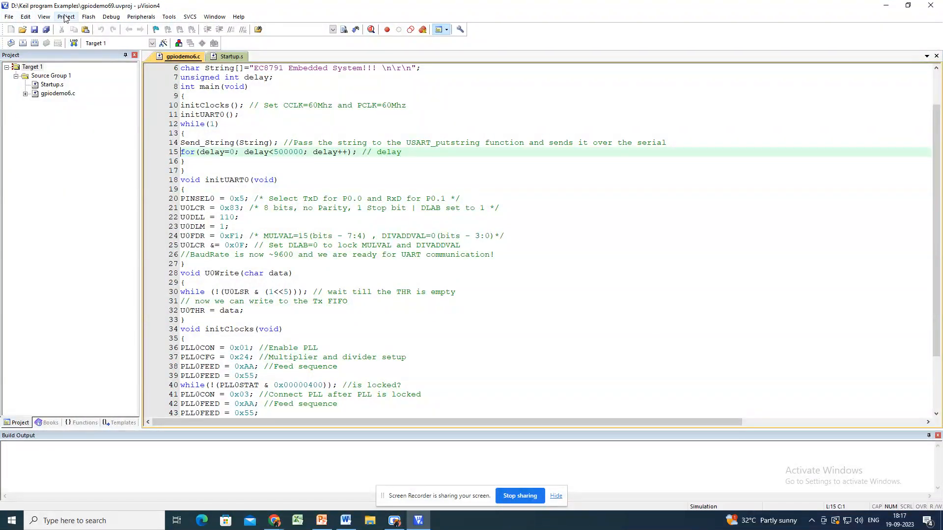
left_click(65, 17)
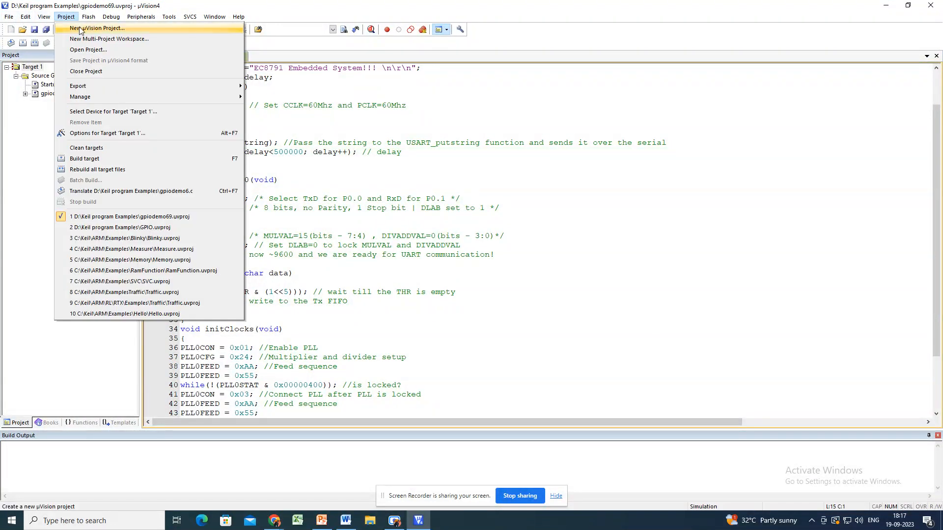
left_click(97, 27)
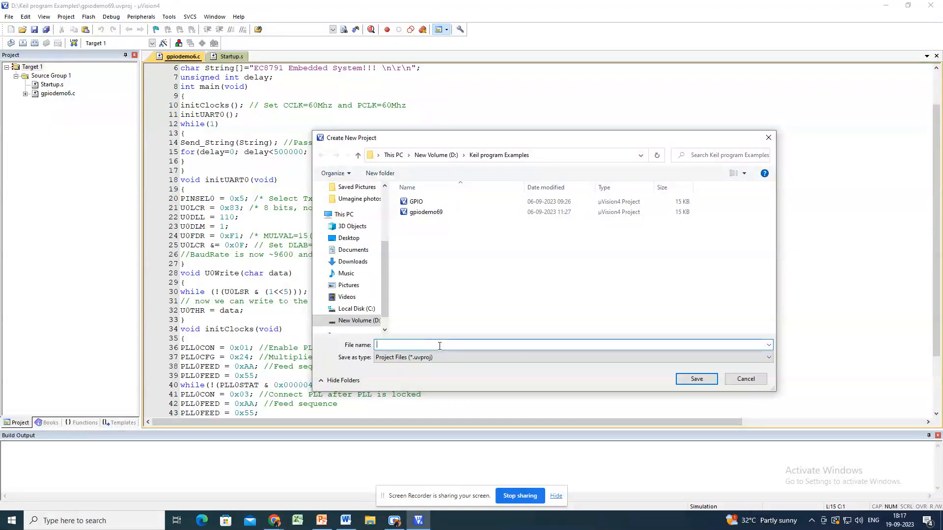
type("pwndemo")
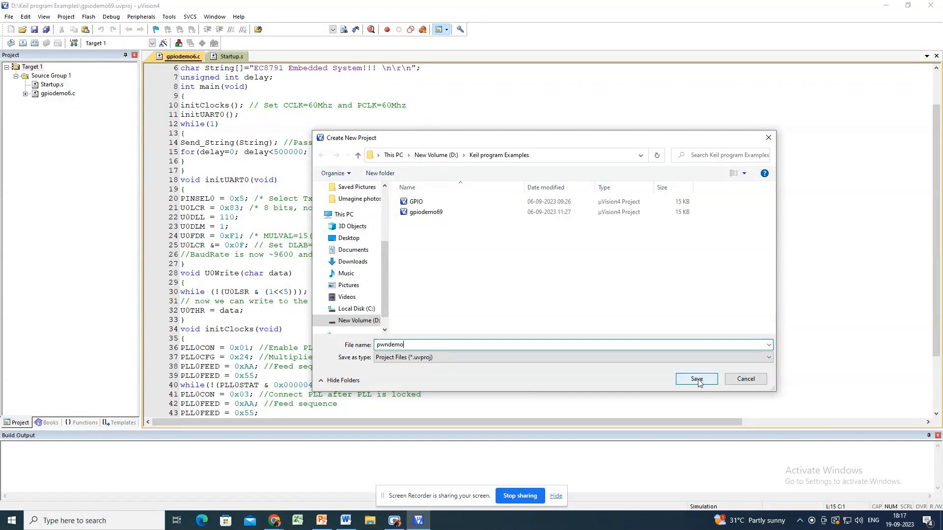
left_click(695, 379)
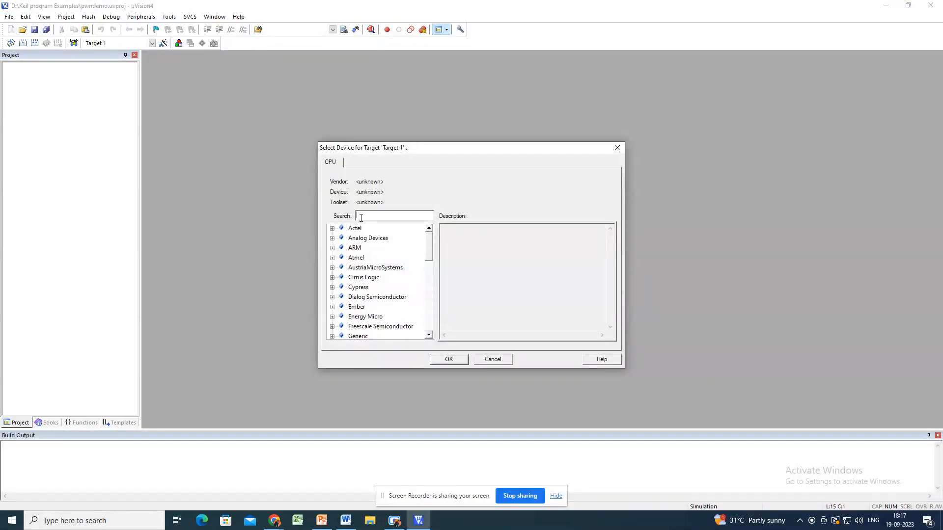
Step: Select NXP LPC2148 as the target device and answer the Startup.s overwrite prompt
type("lpc2148")
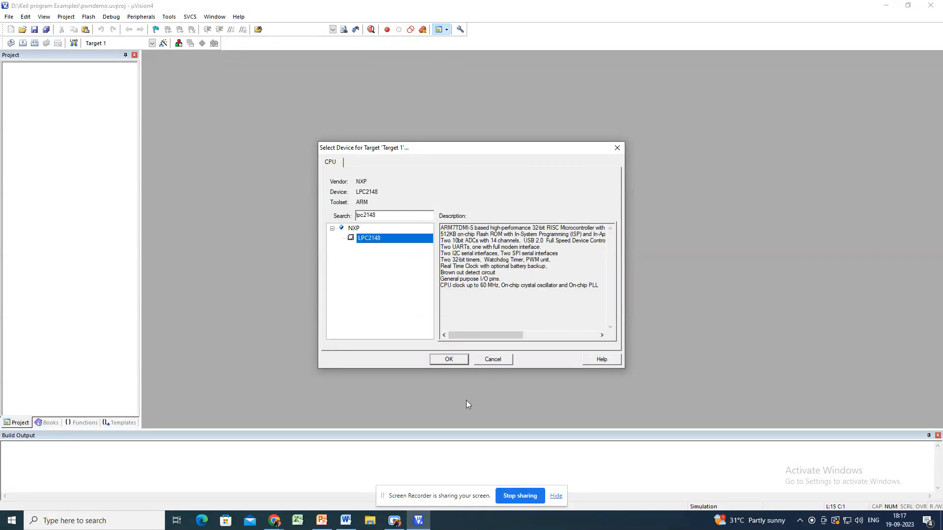
left_click(447, 359)
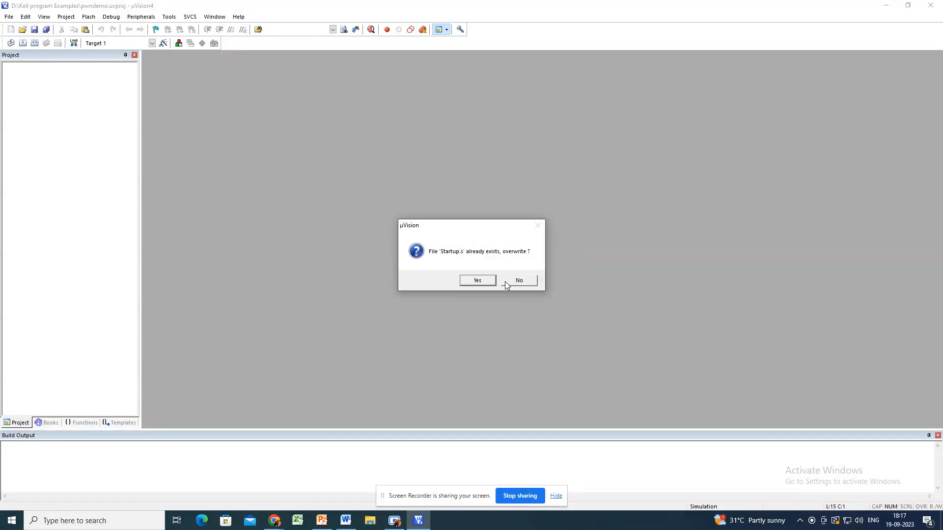
left_click(519, 280)
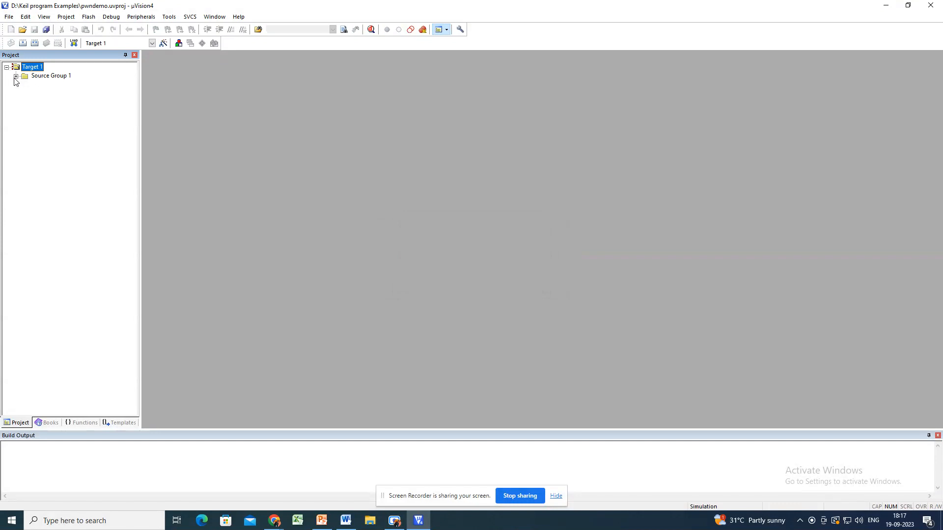
Step: Add a new C file named pwmdemo.c to Source Group 1
right_click(50, 75)
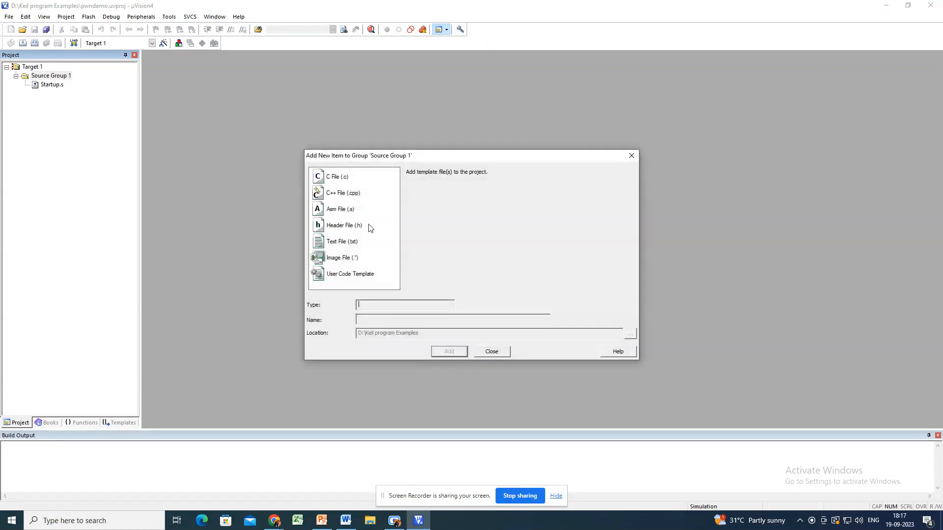
left_click(337, 176)
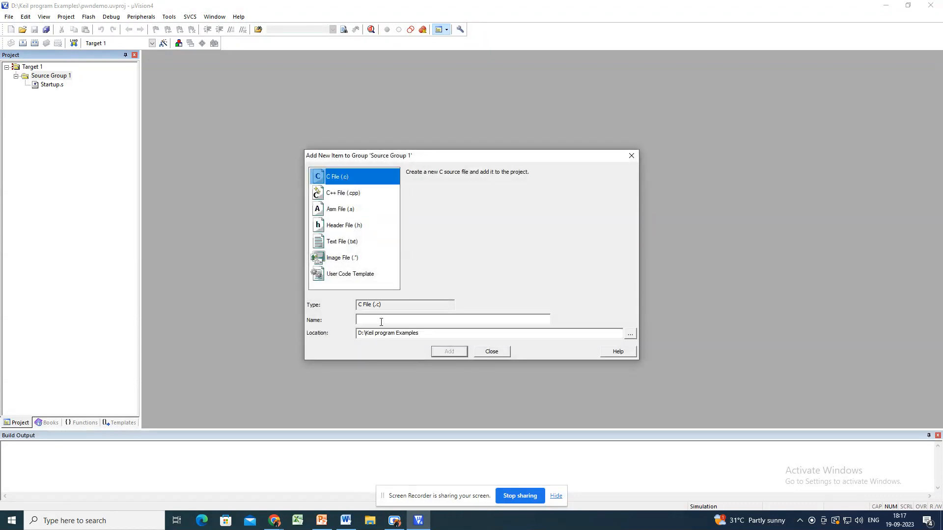
type("pw")
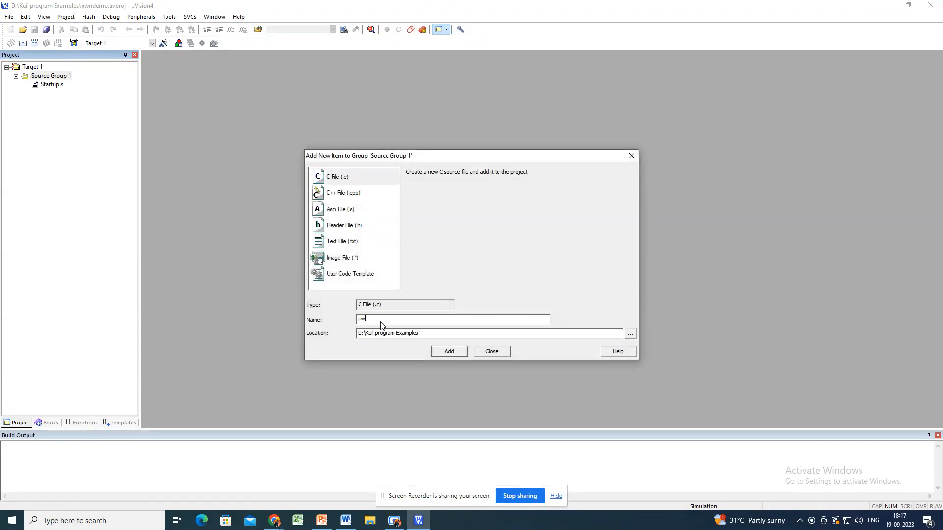
type("mdemo.c")
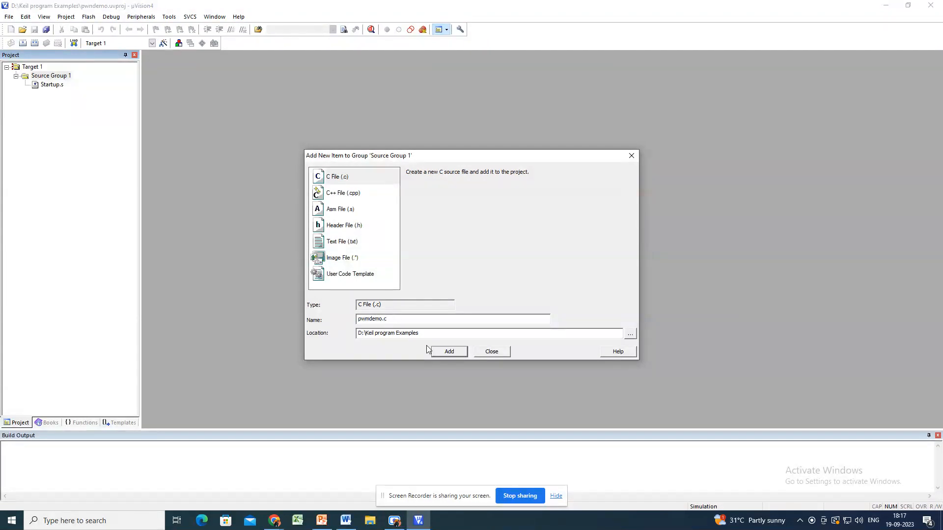
left_click(449, 351)
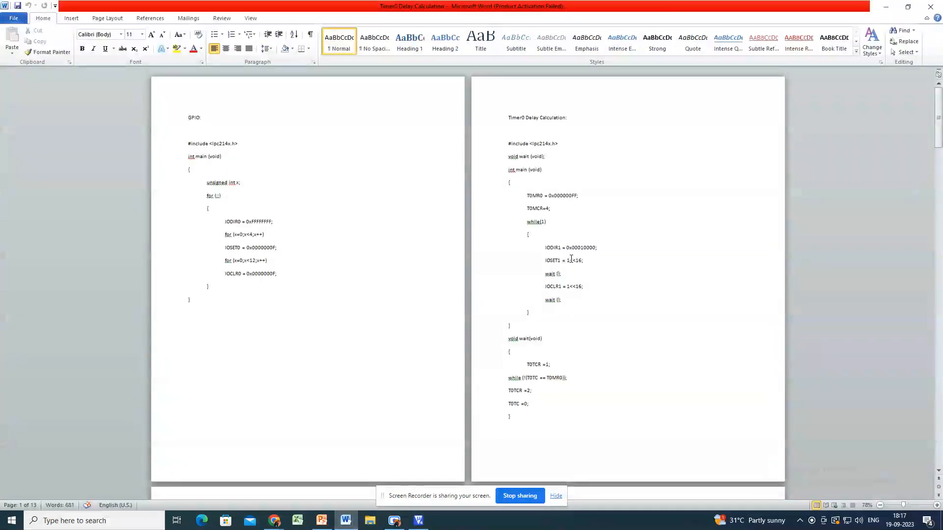
Step: Scroll down through the Timer0 delay calculation notes in Word
scroll("down", 3)
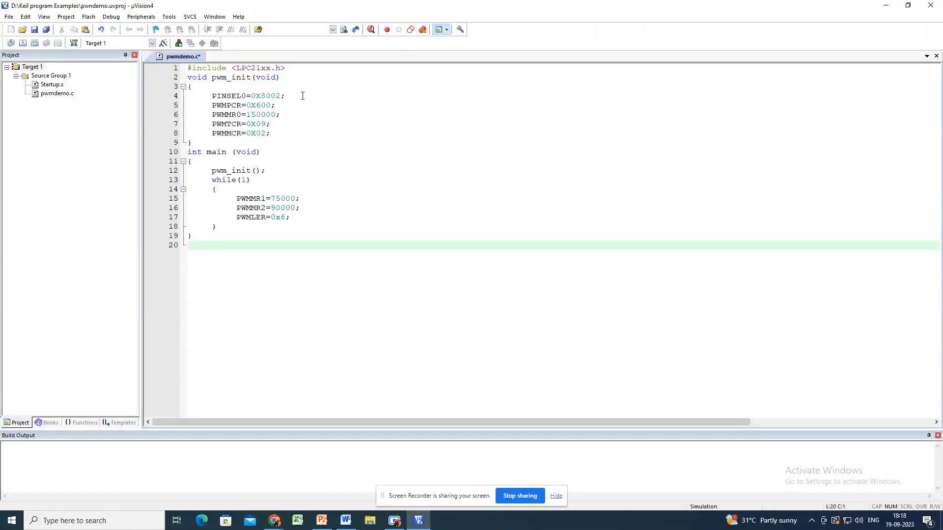
left_click(210, 114)
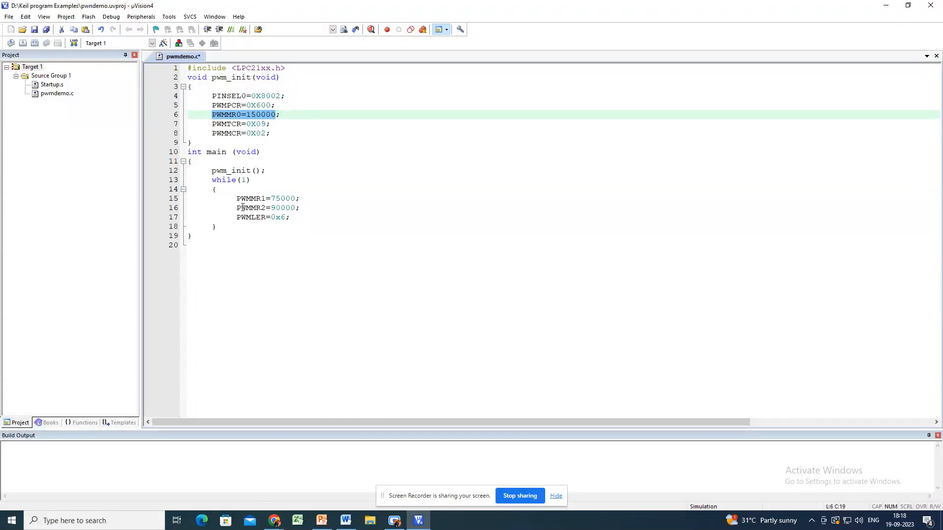
left_click(283, 199)
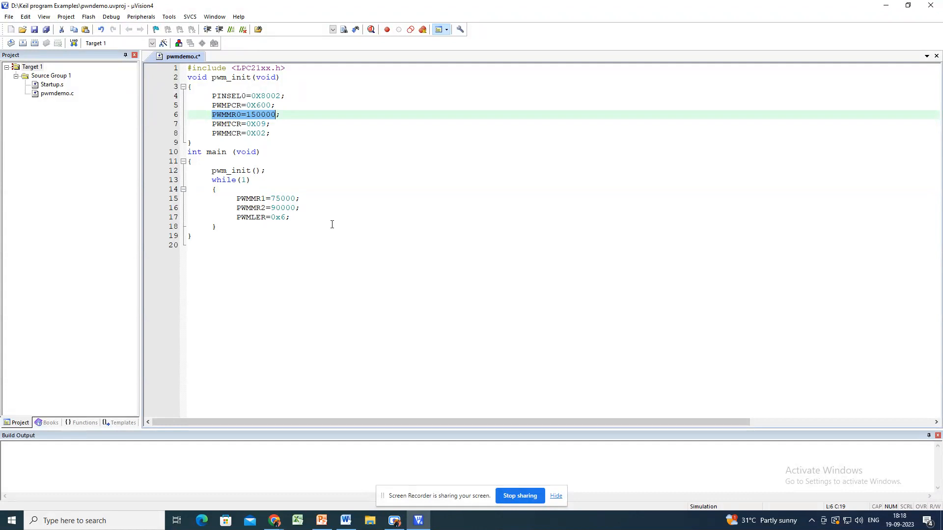
Step: Save pwmdemo.c, then translate, build and rebuild the target with 0 errors and 0 warnings
left_click(36, 29)
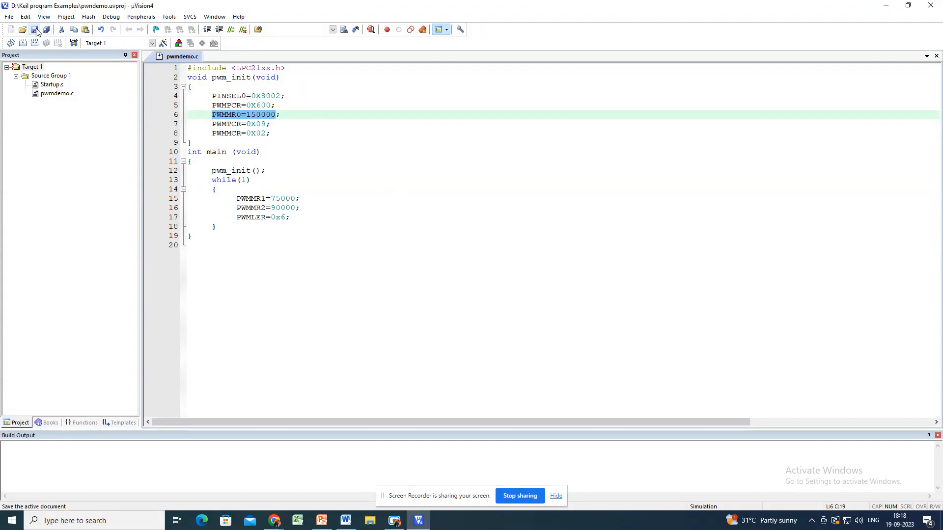
left_click(11, 42)
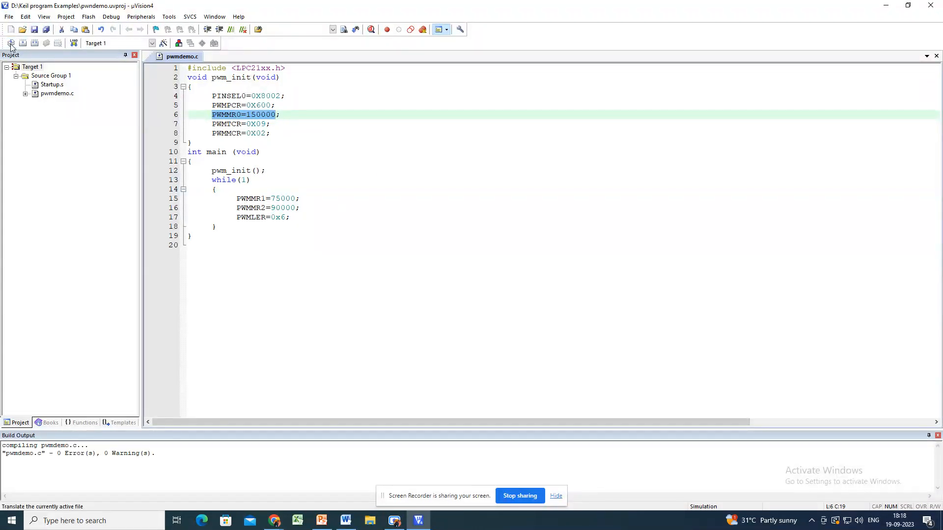
left_click(23, 42)
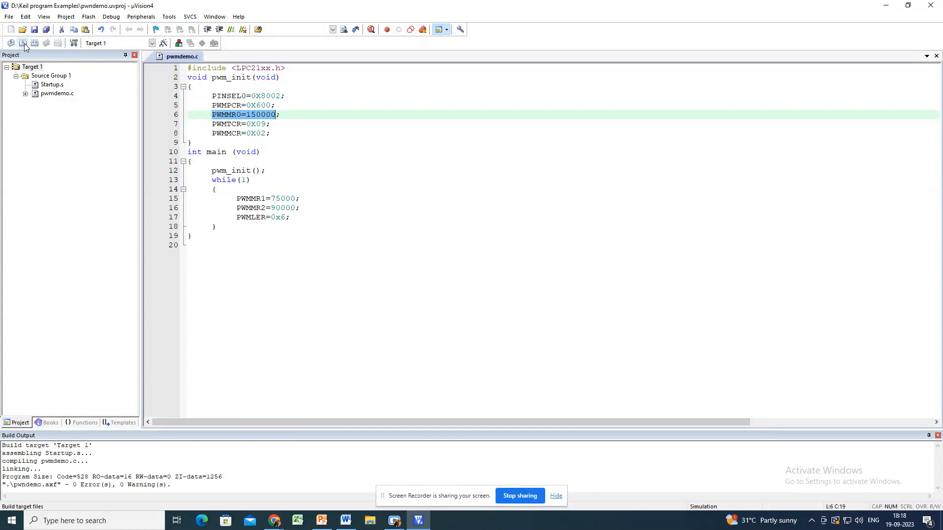
left_click(35, 42)
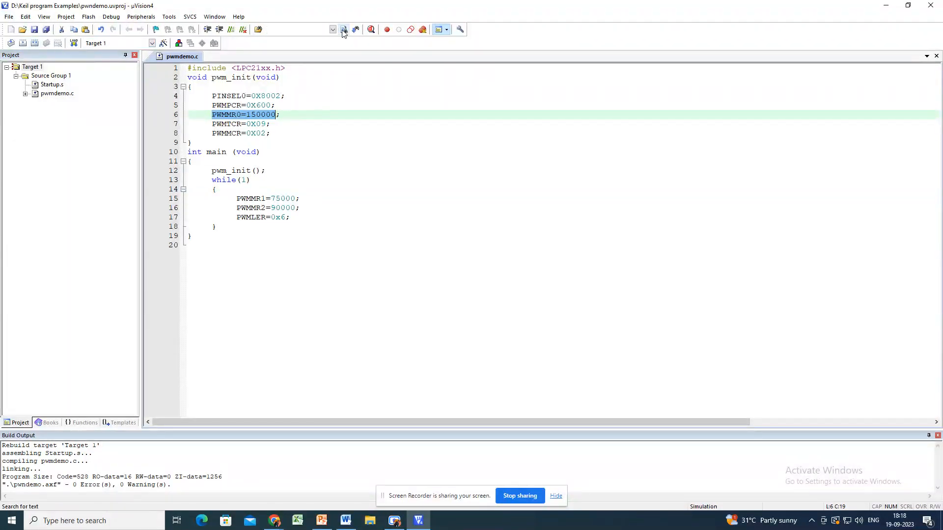
mouse_move(371, 29)
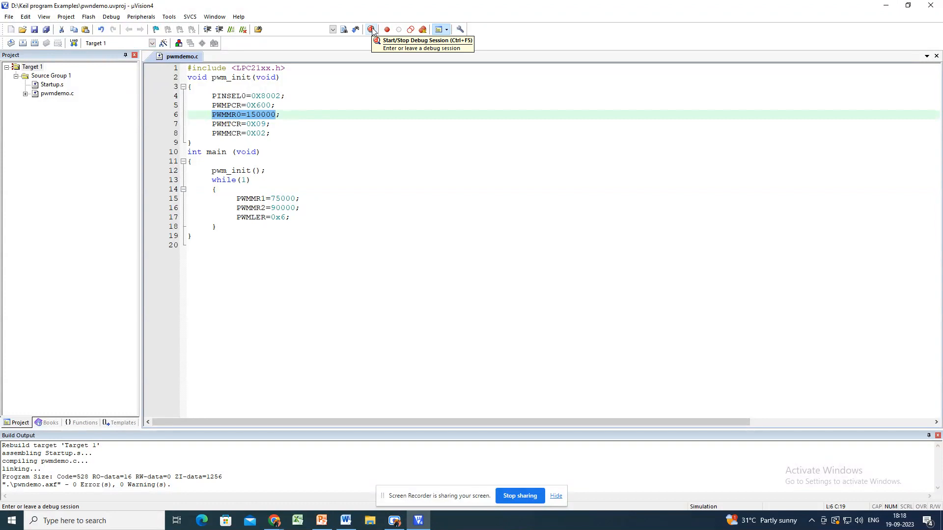
Step: Start the debug session, glance at the PWM register table slide, and return to Keil
left_click(371, 29)
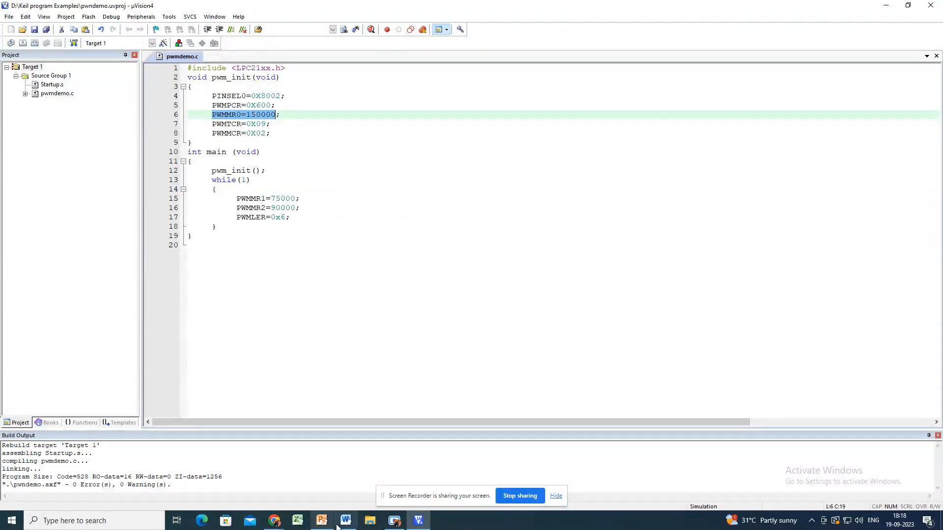
left_click(322, 520)
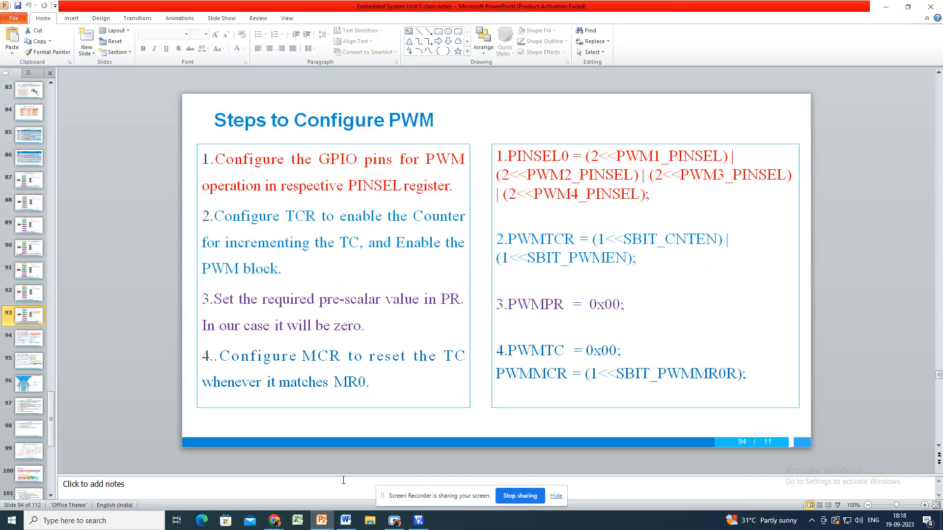
left_click(26, 157)
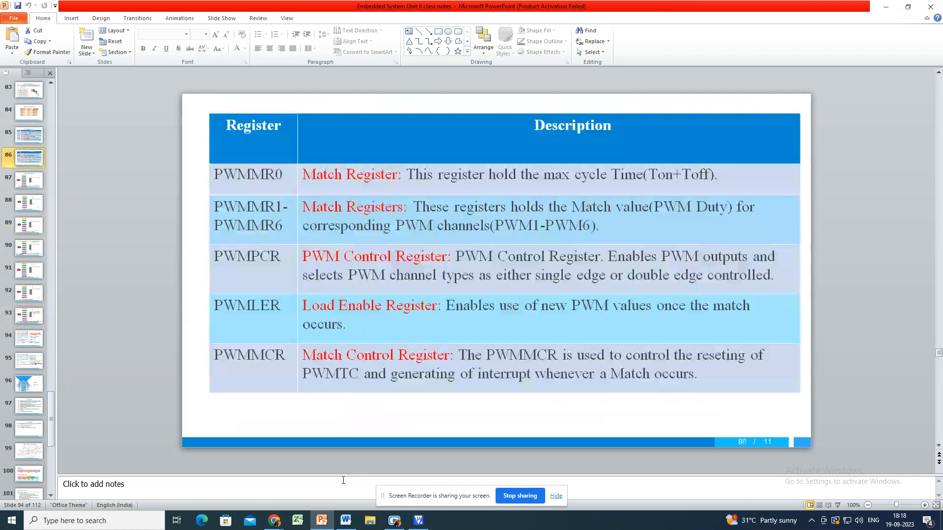
left_click(28, 112)
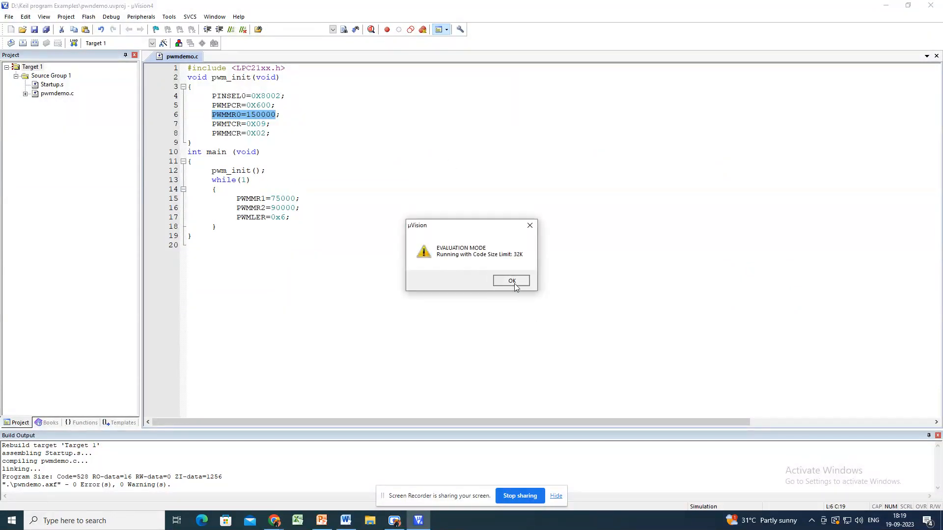
Step: Dismiss the evaluation mode warning and open the Logic Analyzer from the Analysis Windows dropdown
left_click(511, 281)
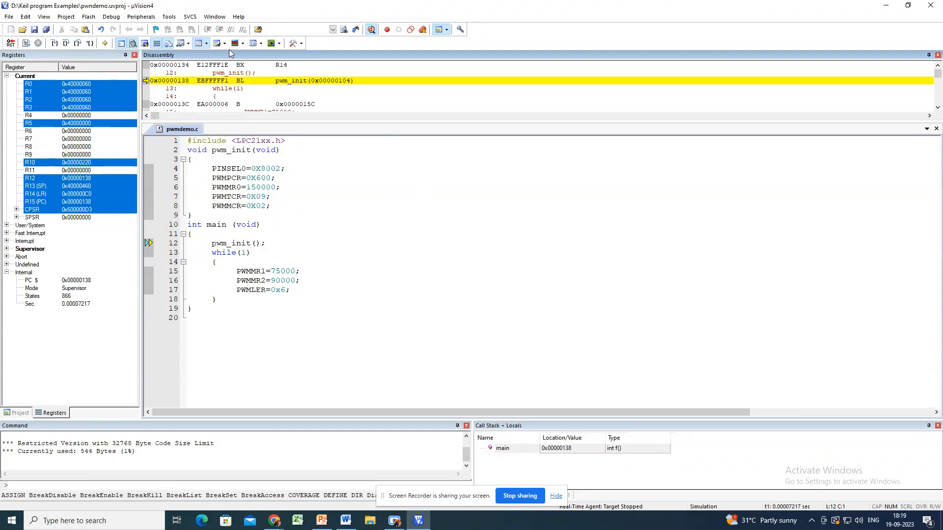
left_click(233, 42)
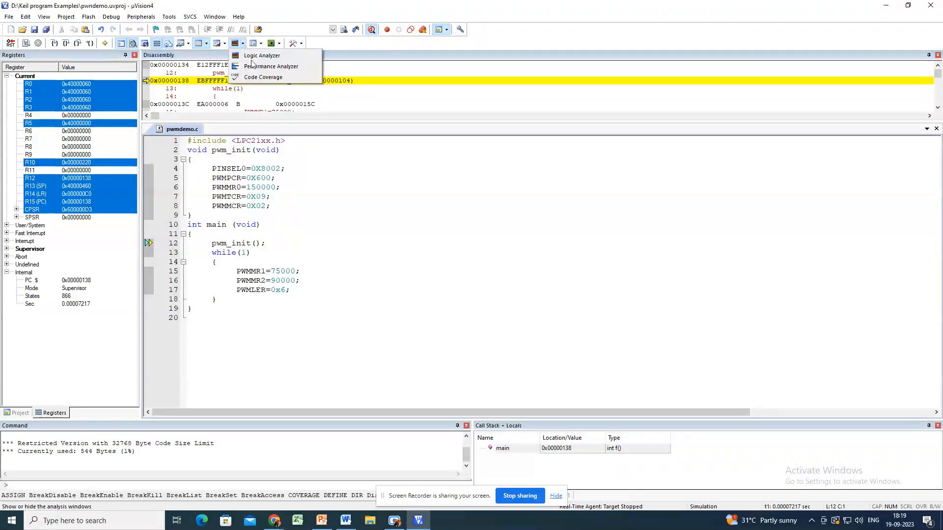
left_click(261, 55)
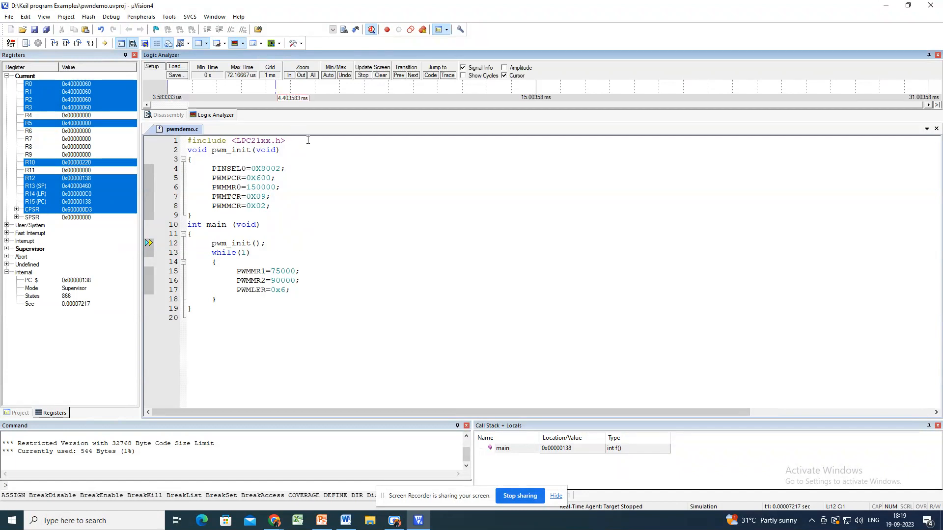
mouse_move(309, 137)
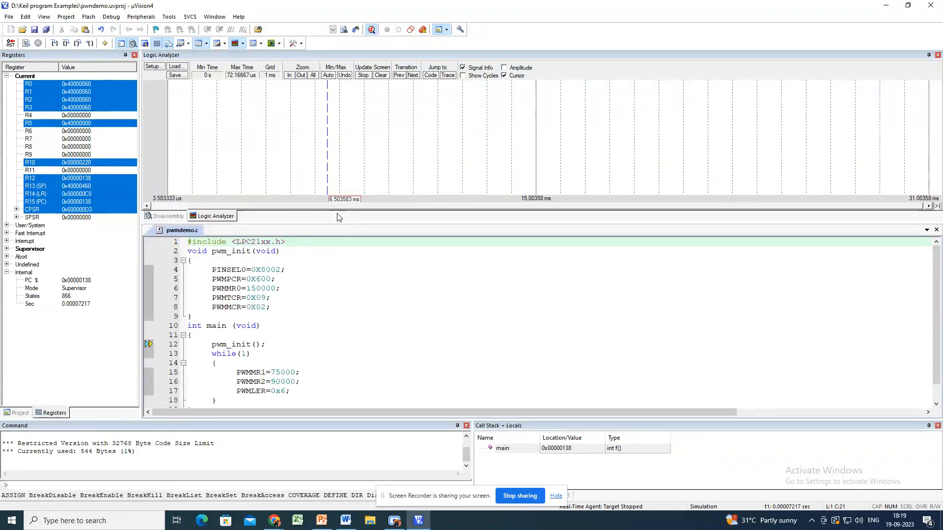
mouse_move(343, 218)
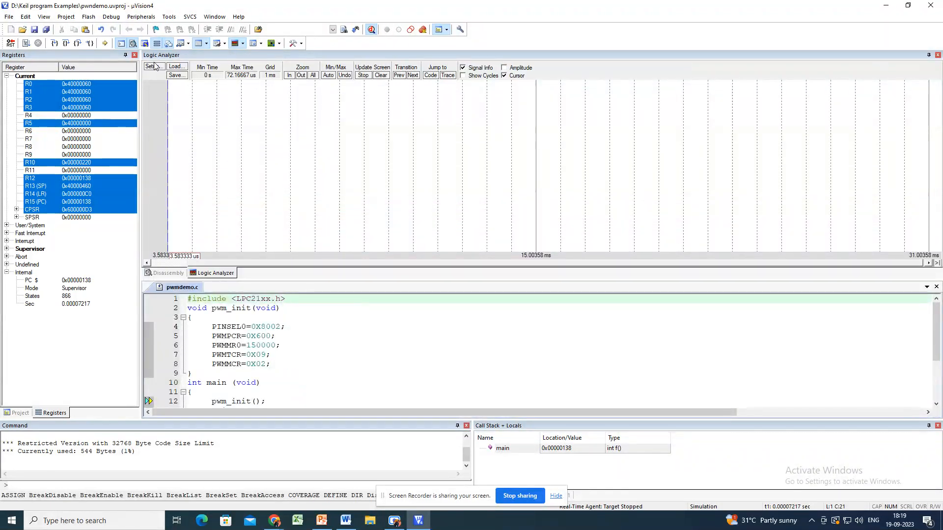
Step: Add port0.0 and port0.7 as Logic Analyzer signals with Display Type set to Bit
left_click(151, 67)
type("p")
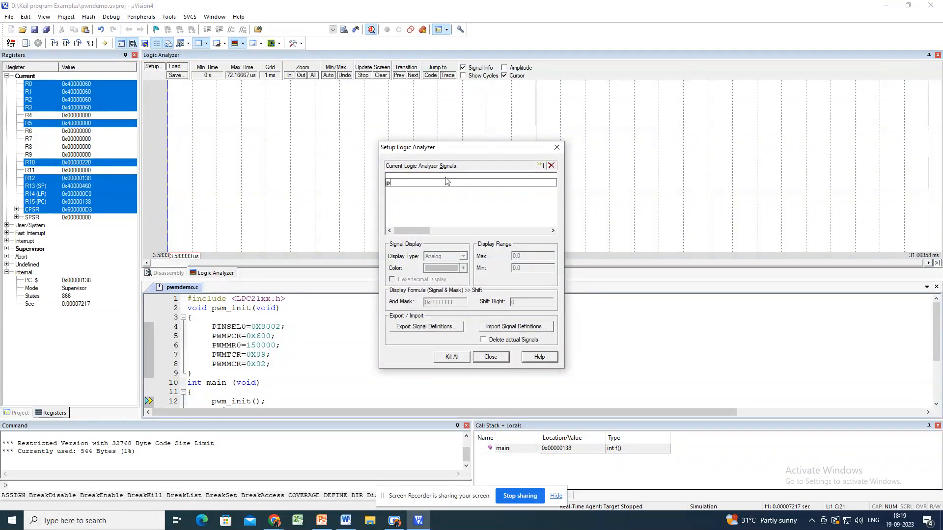
type("ort0.")
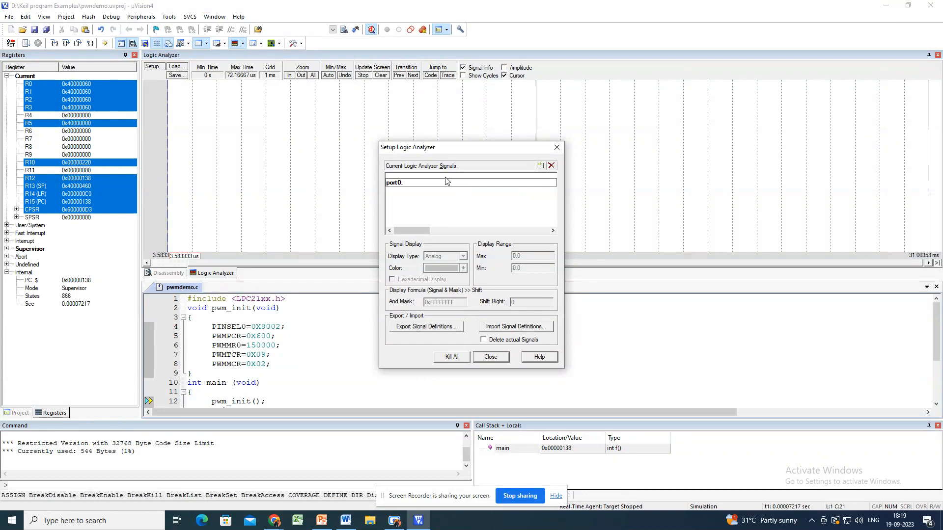
type("1")
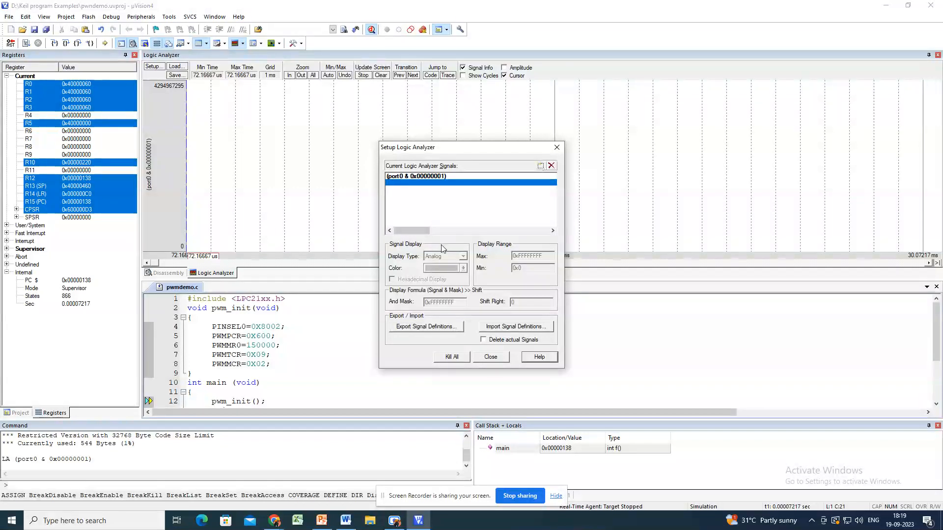
left_click(433, 176)
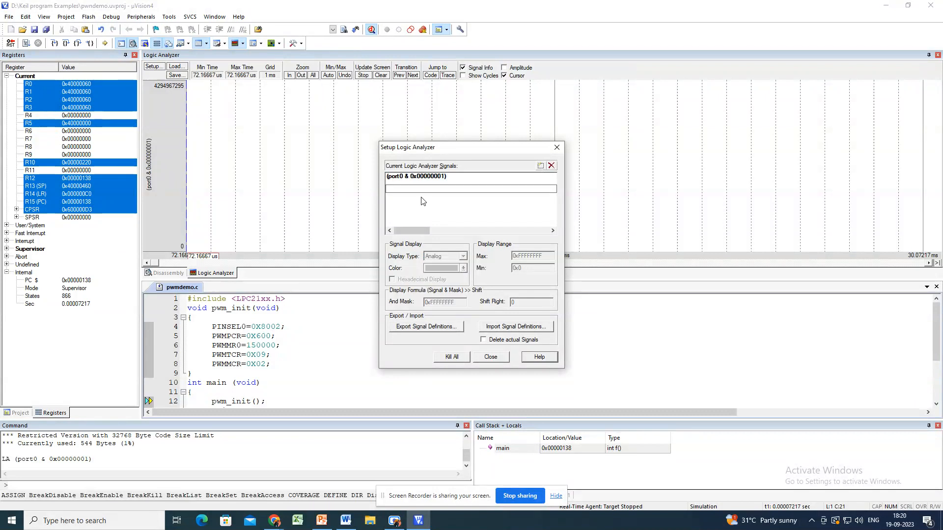
type("port0.")
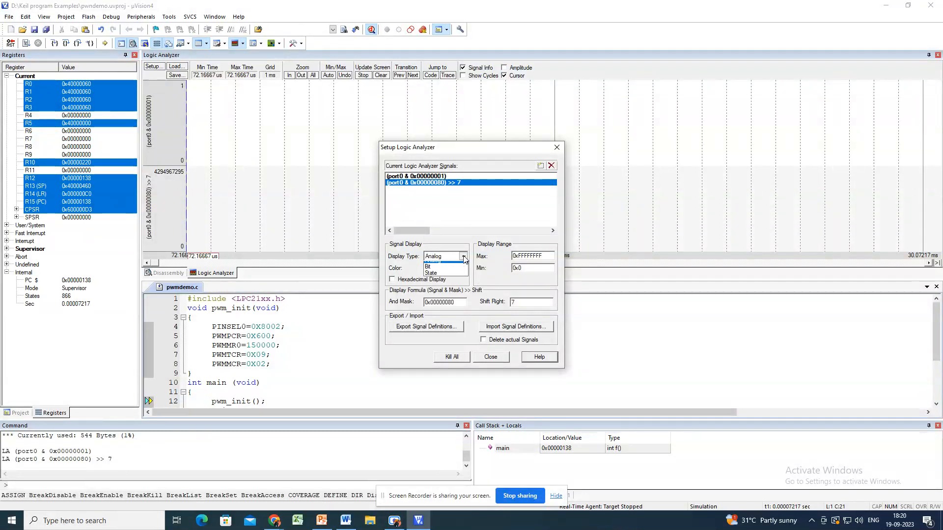
left_click(491, 357)
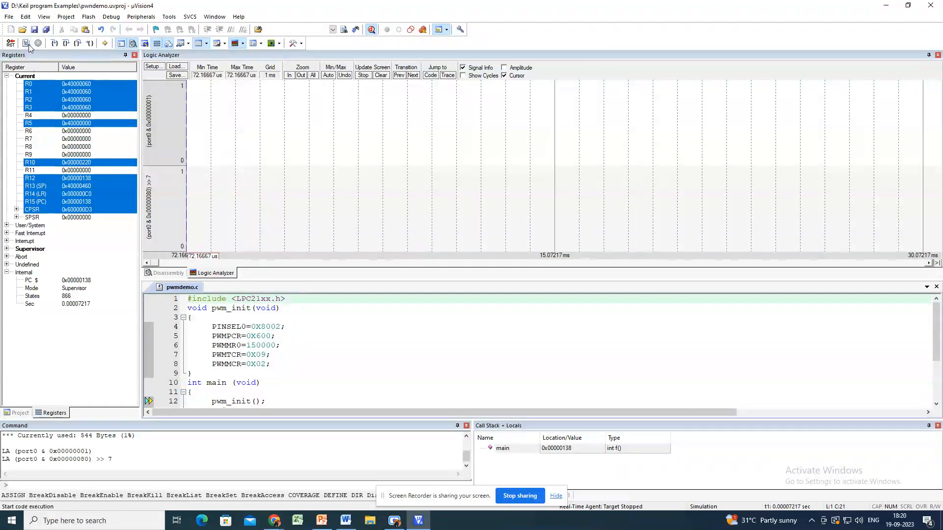
Step: Run the simulation and adjust the Logic Analyzer zoom to show several PWM cycles on both pins
left_click(27, 42)
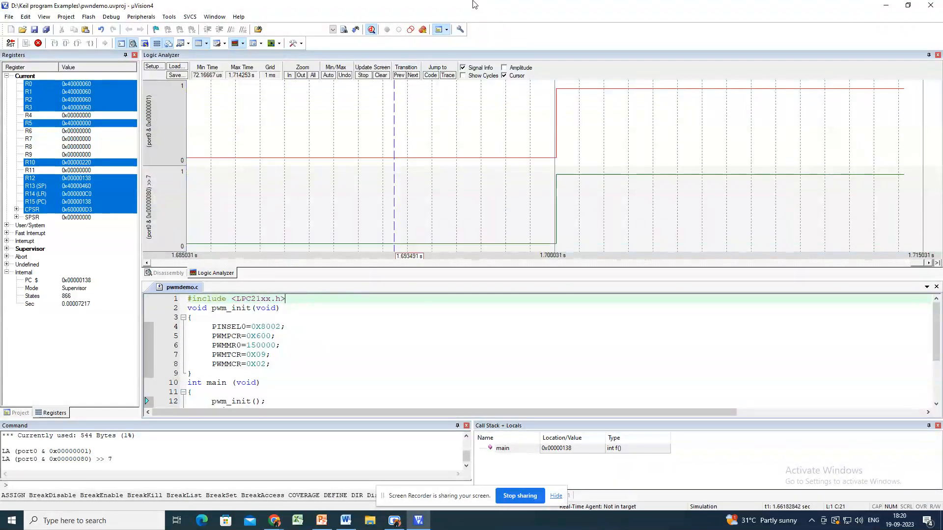
left_click(301, 76)
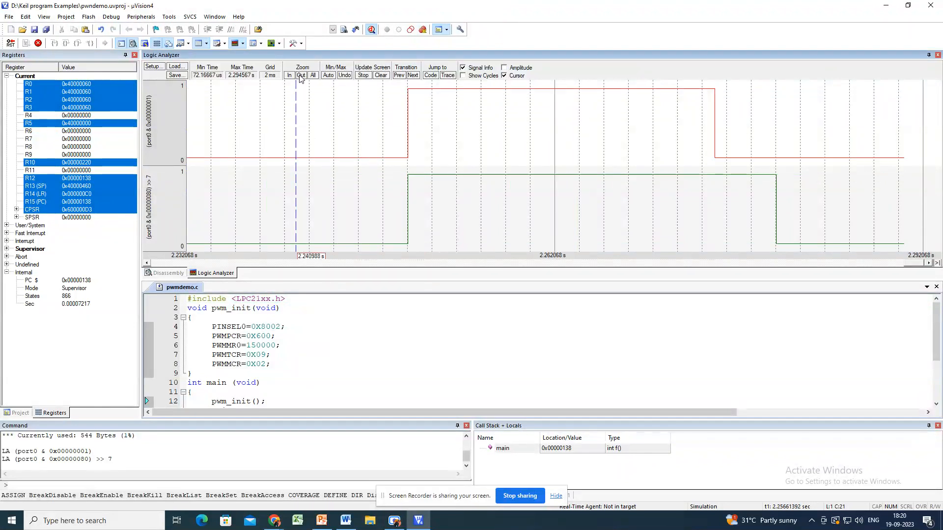
left_click(301, 75)
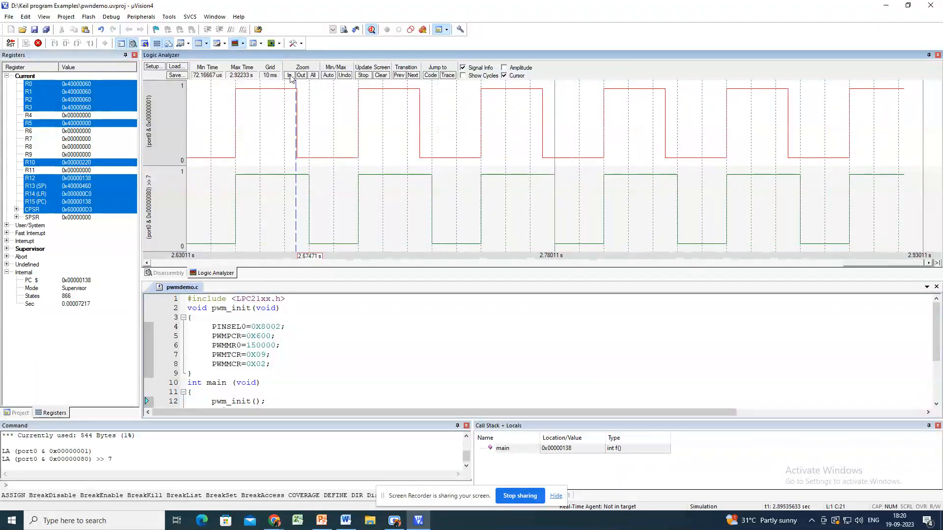
left_click(289, 76)
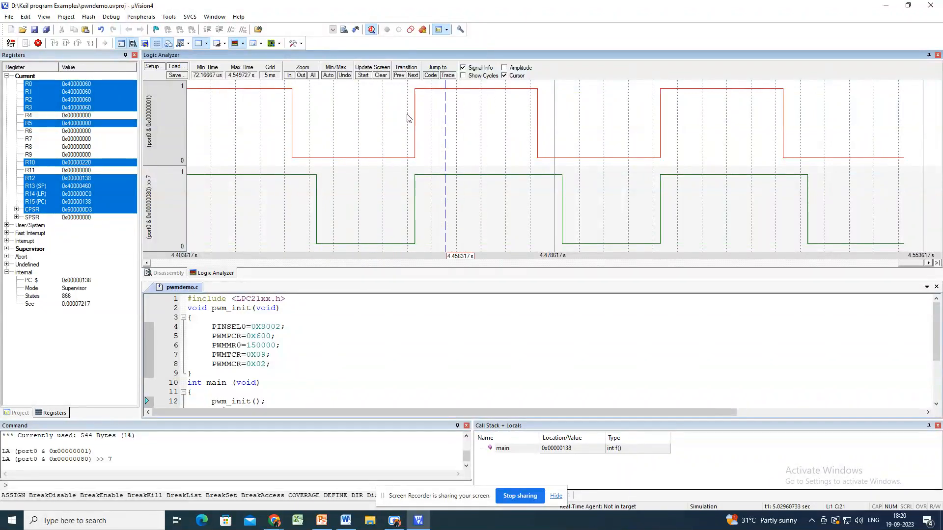
left_click(301, 75)
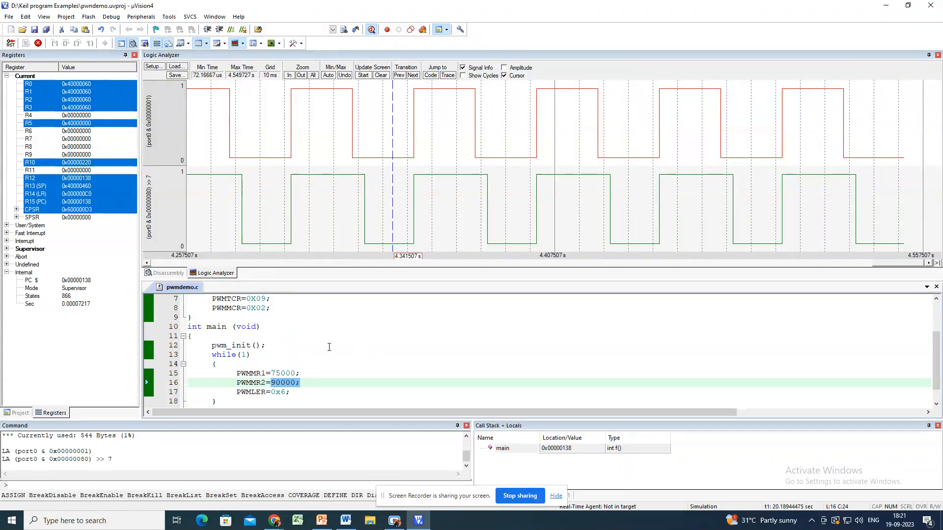
mouse_move(259, 207)
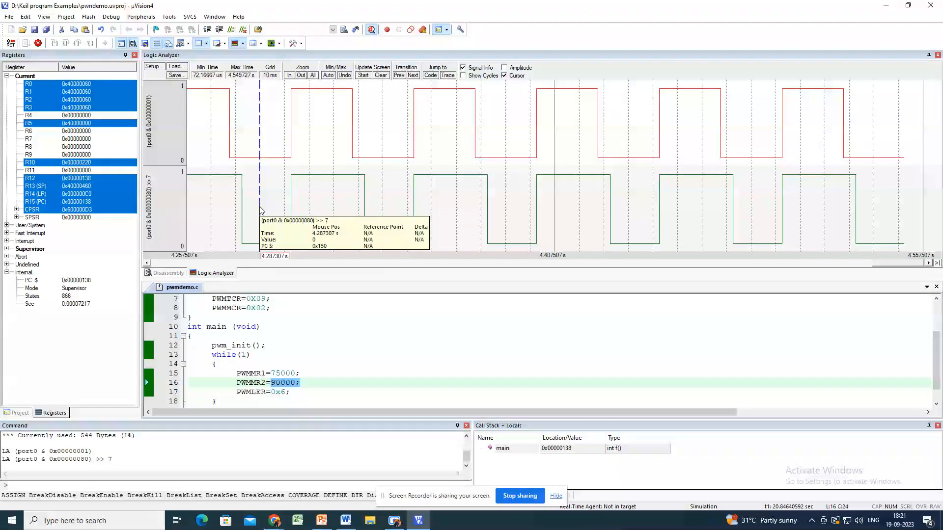